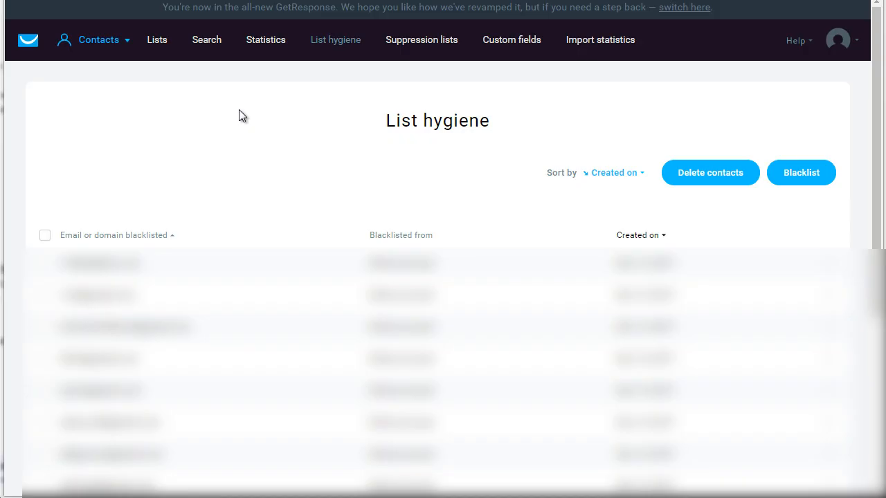
mouse_move(242, 120)
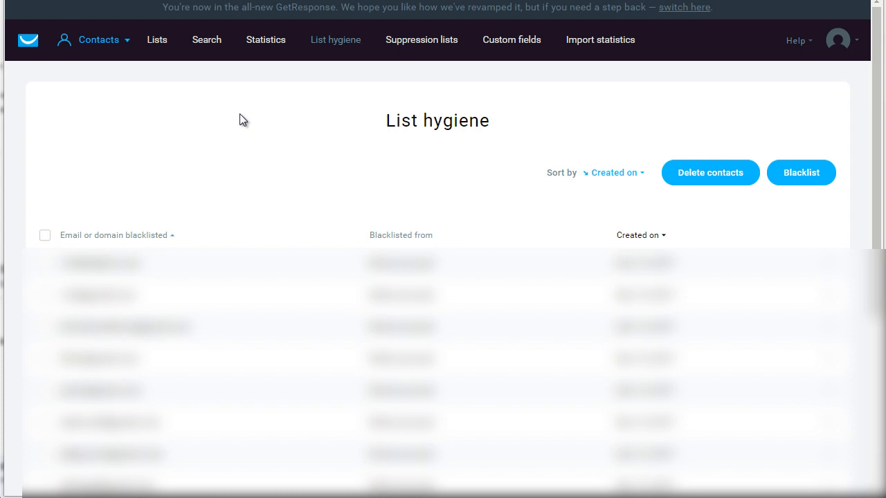
mouse_move(138, 94)
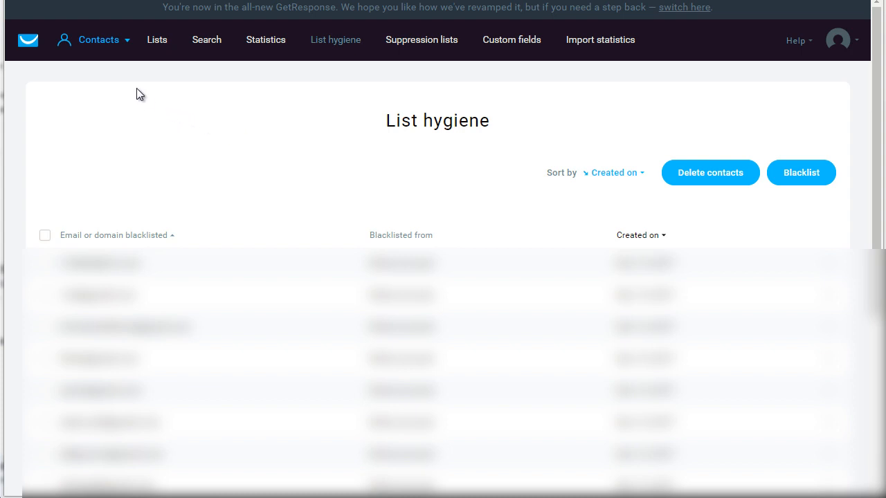
Open the Blacklist form from List hygiene and focus the empty address entry box
left_click(99, 39)
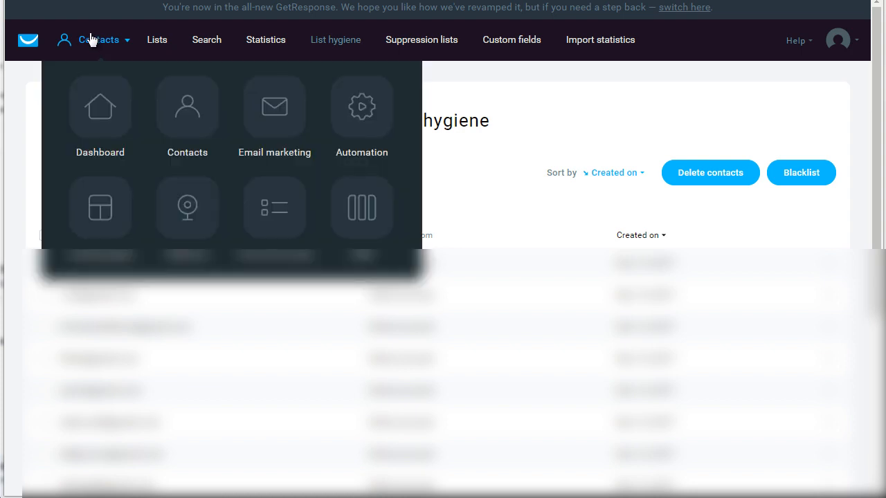
mouse_move(113, 45)
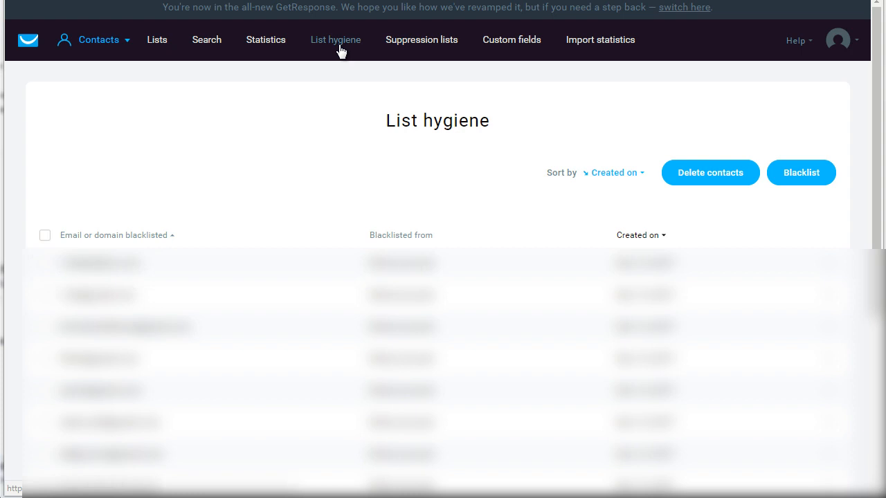
mouse_move(697, 193)
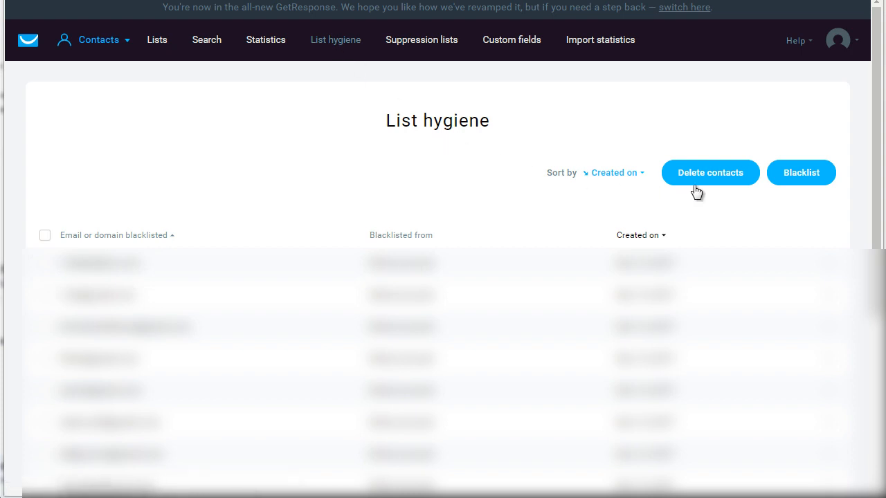
mouse_move(822, 185)
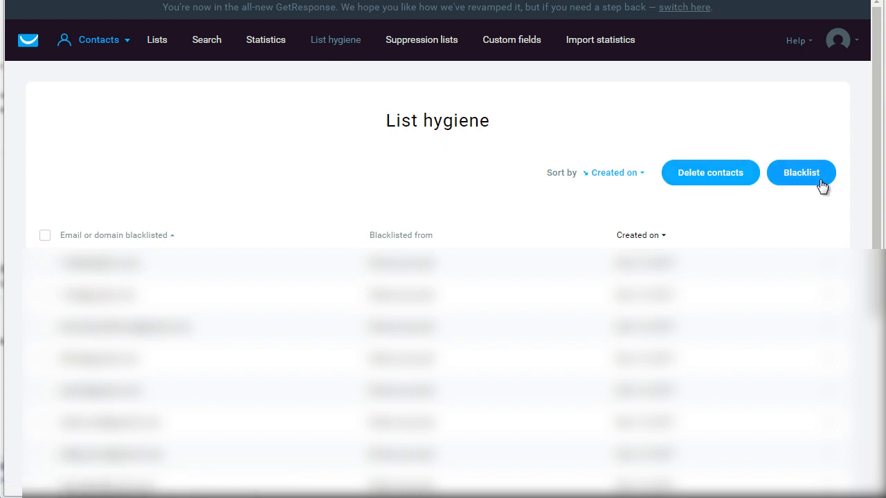
left_click(800, 172)
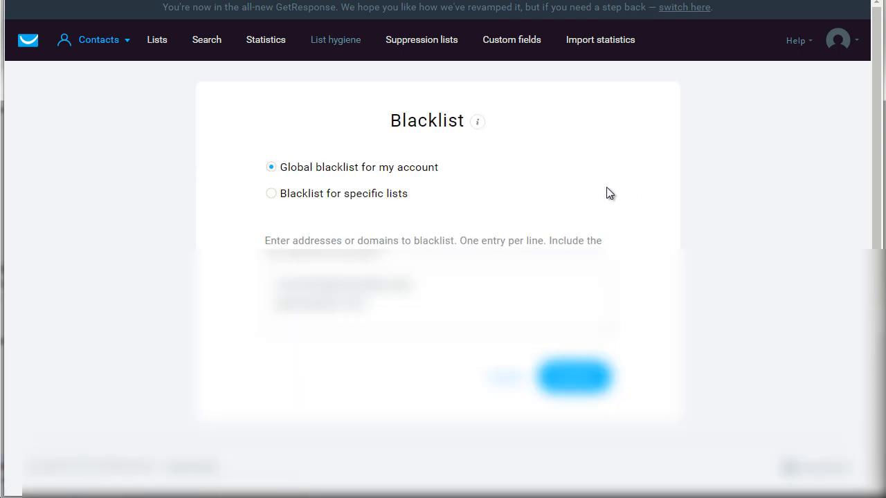
left_click(435, 301)
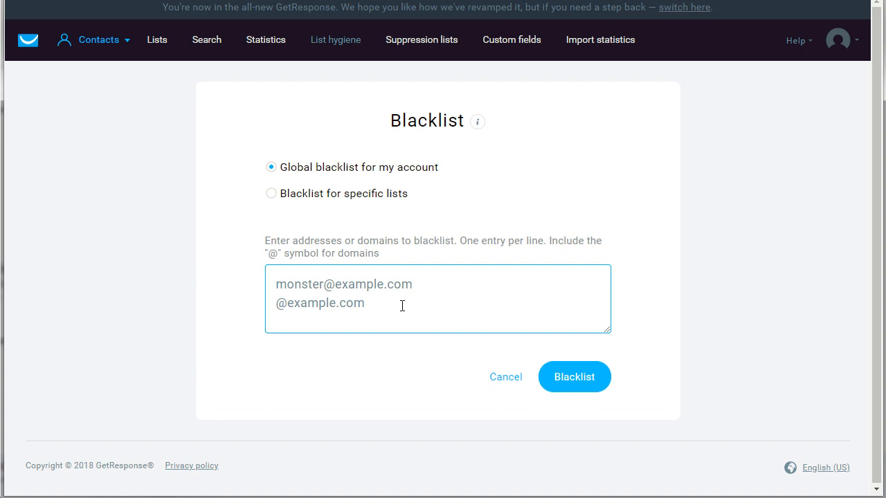
mouse_move(313, 201)
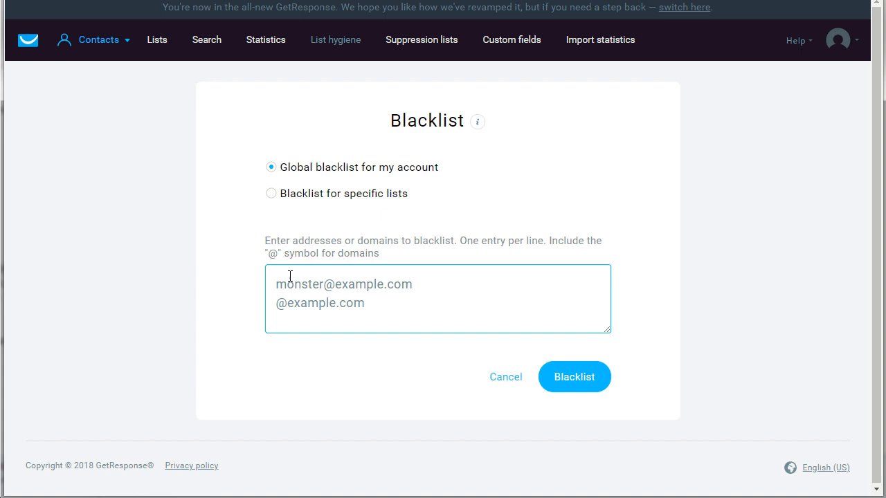
mouse_move(443, 144)
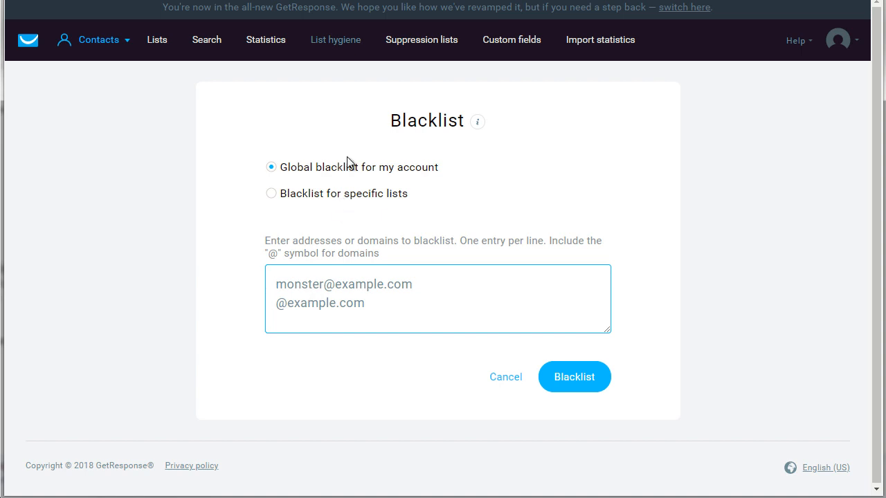
mouse_move(295, 199)
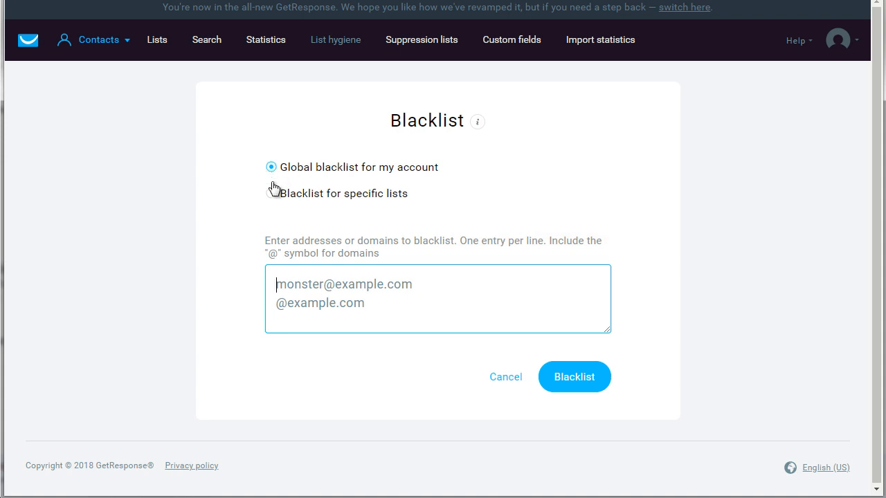
mouse_move(233, 197)
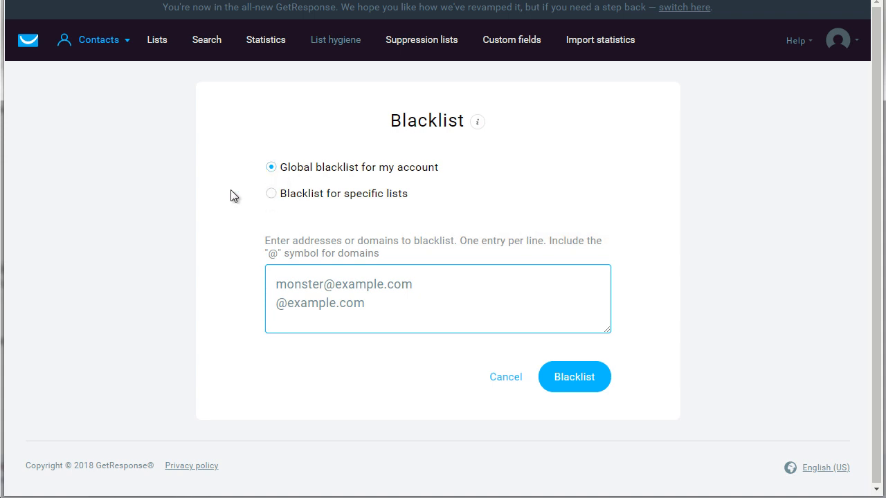
mouse_move(521, 142)
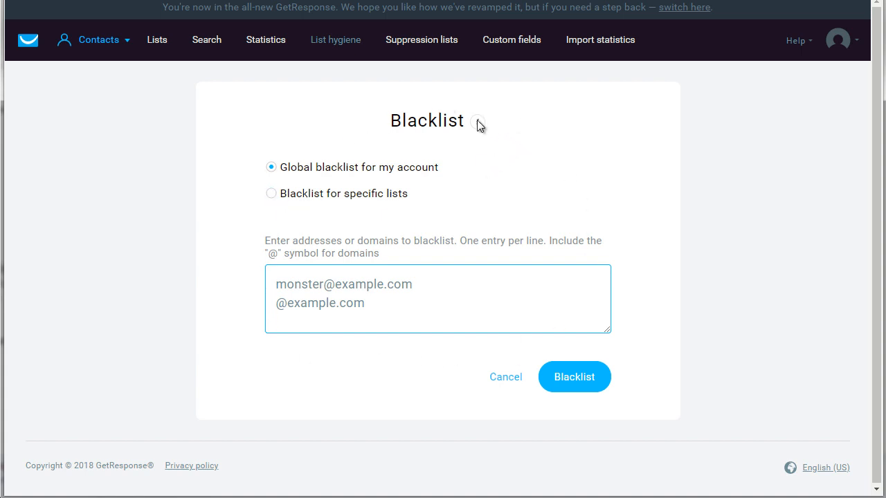
mouse_move(234, 208)
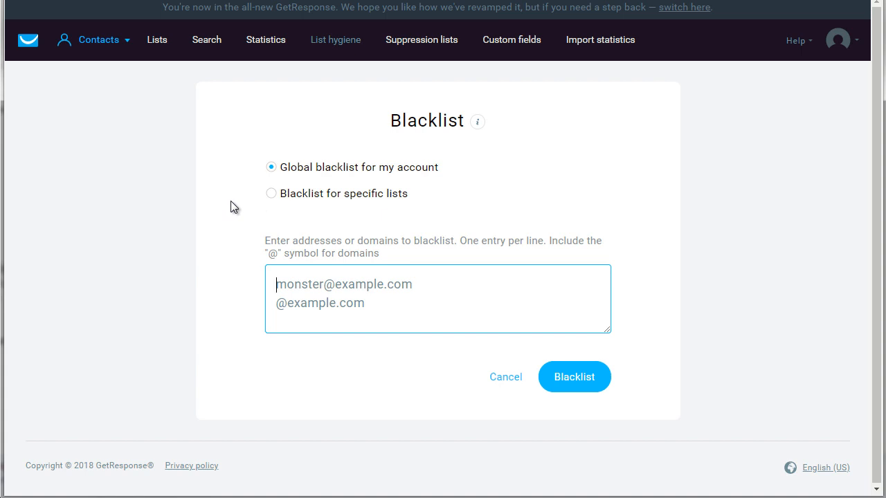
Switch the blacklist scope to 'Blacklist for specific lists' to reveal the list chooser
left_click(271, 193)
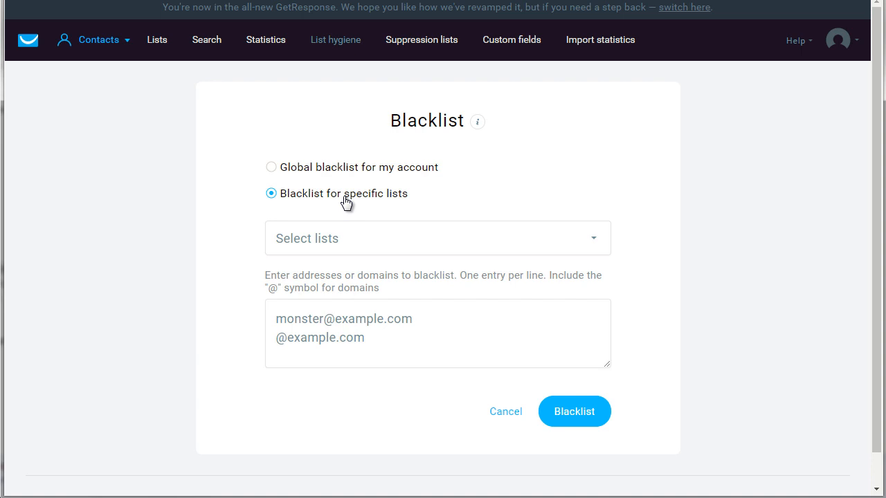
mouse_move(240, 204)
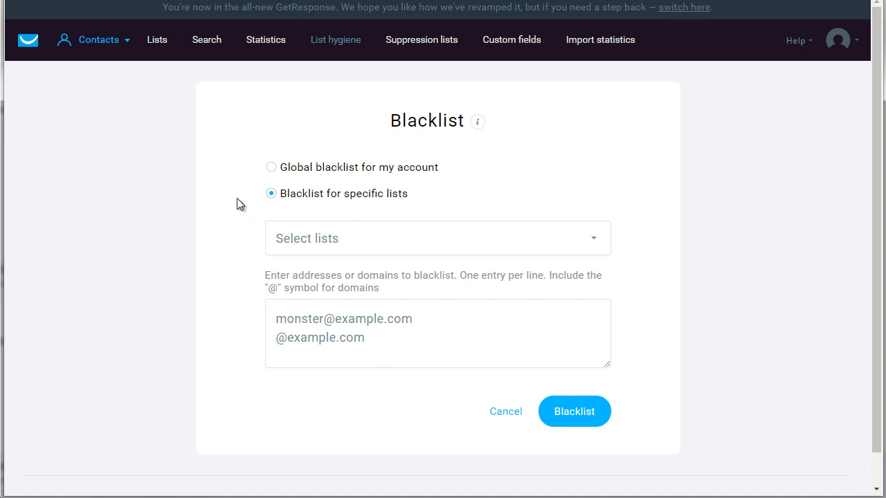
mouse_move(231, 113)
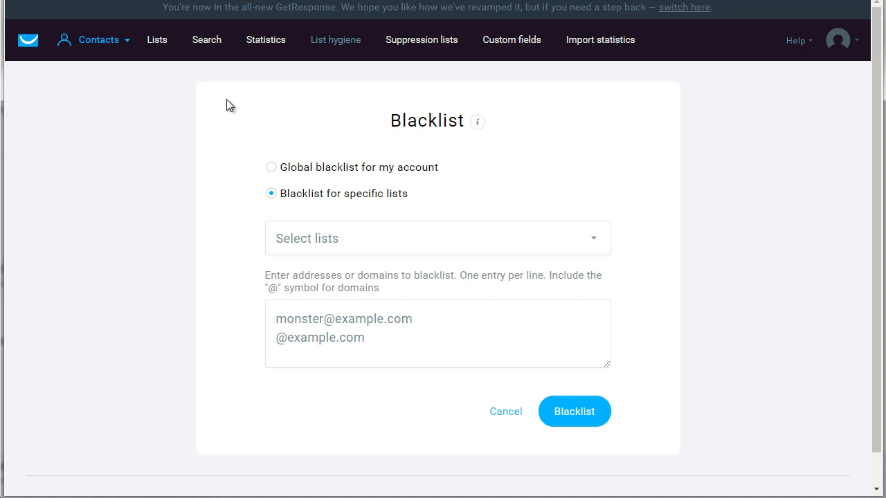
mouse_move(206, 43)
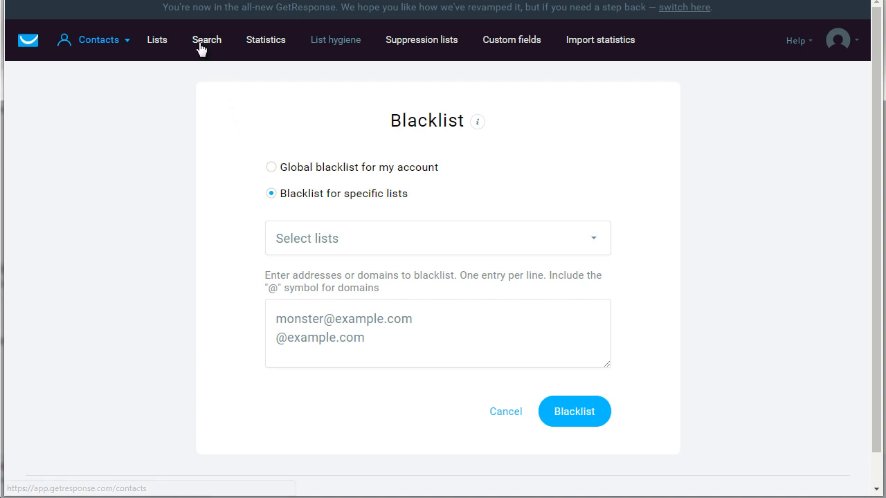
Go to the Search contacts page from the Blacklist form
left_click(206, 39)
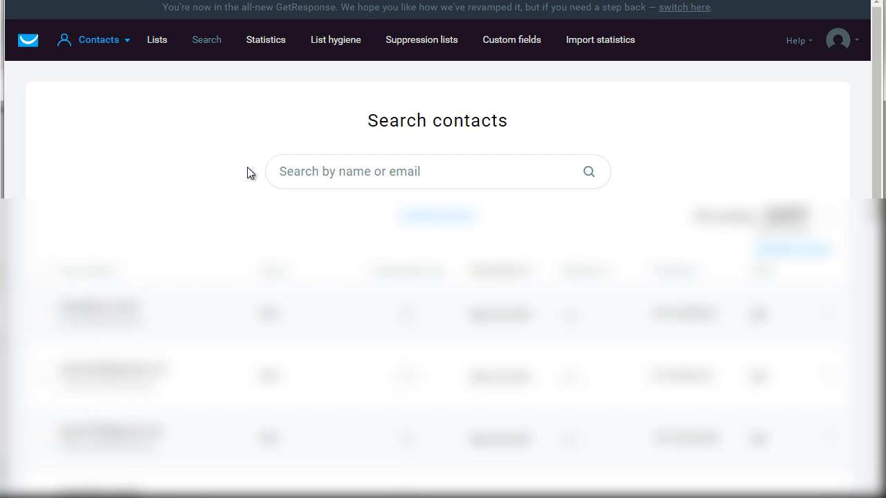
mouse_move(203, 146)
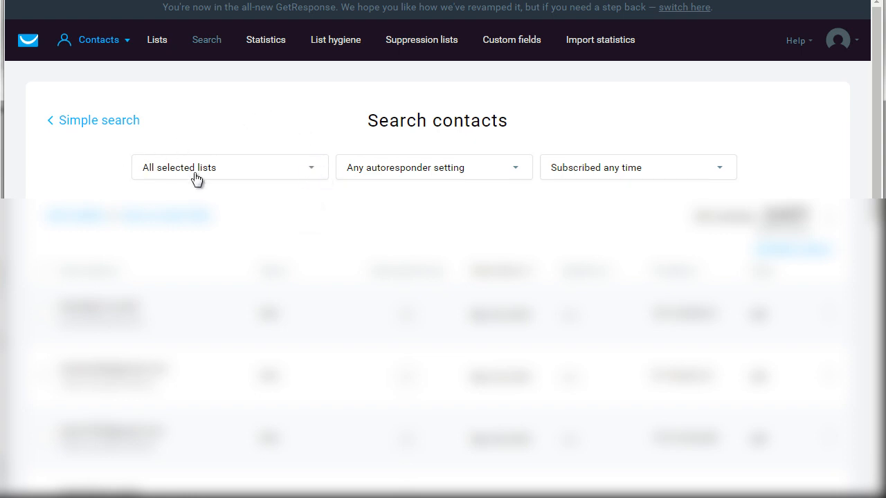
mouse_move(446, 175)
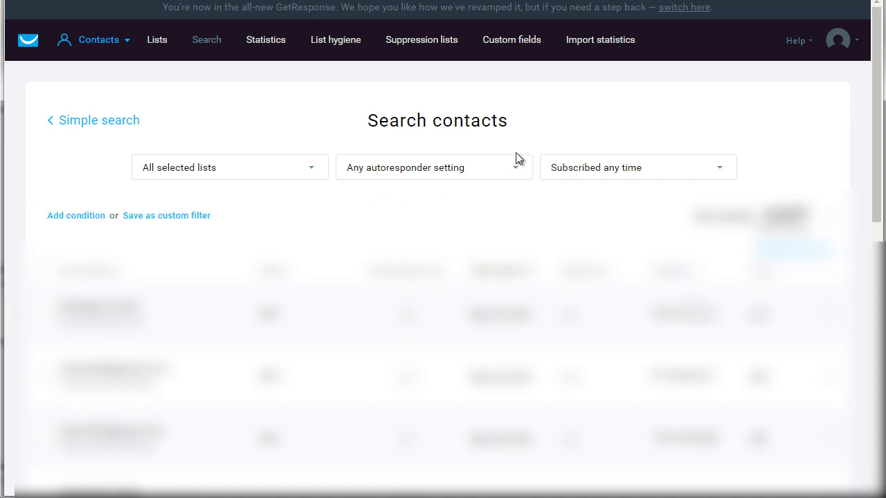
mouse_move(645, 170)
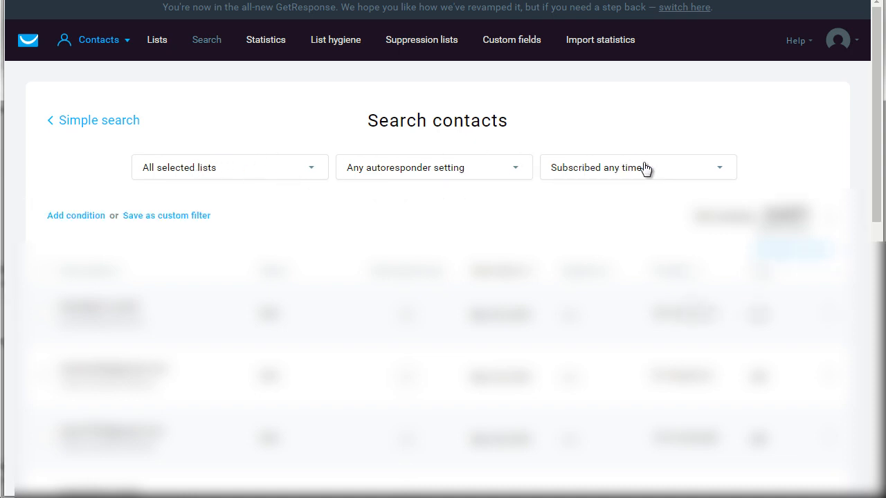
Add a contact-actions condition on Last click date with the 'is before' operator
left_click(75, 215)
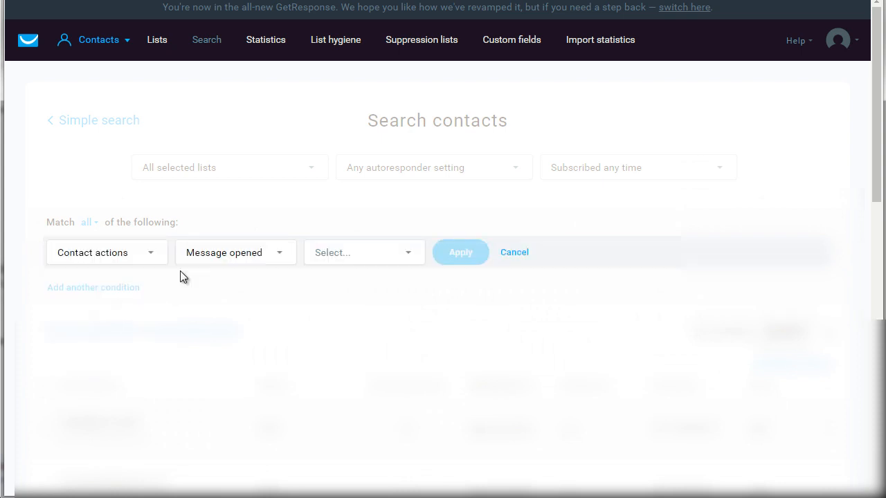
left_click(235, 252)
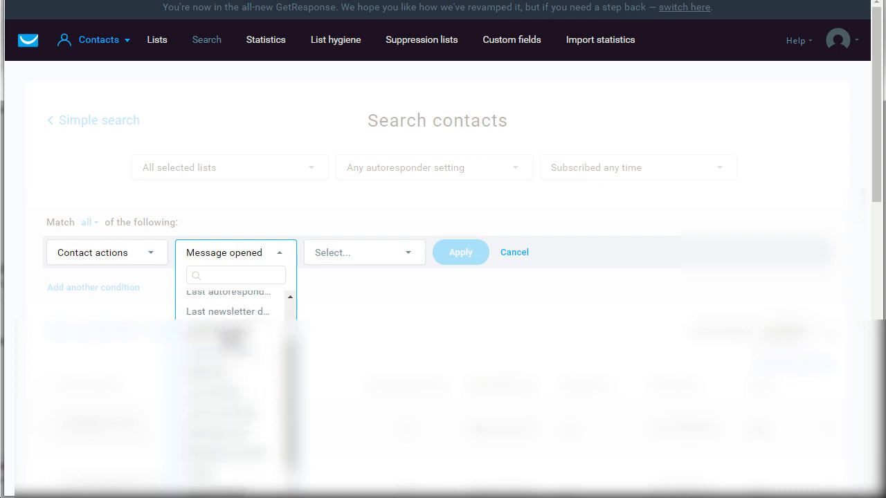
left_click(229, 301)
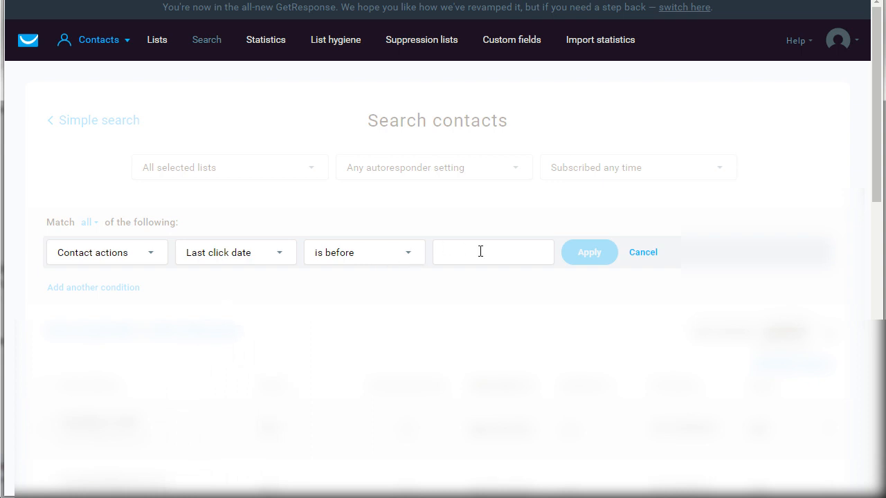
Open the cutoff-date calendar on the last-click condition and go back to May 2017
left_click(493, 251)
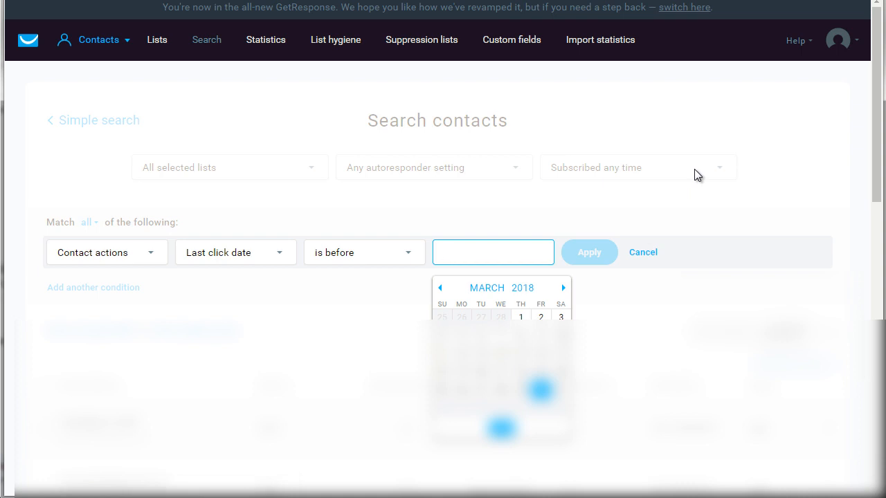
mouse_move(606, 199)
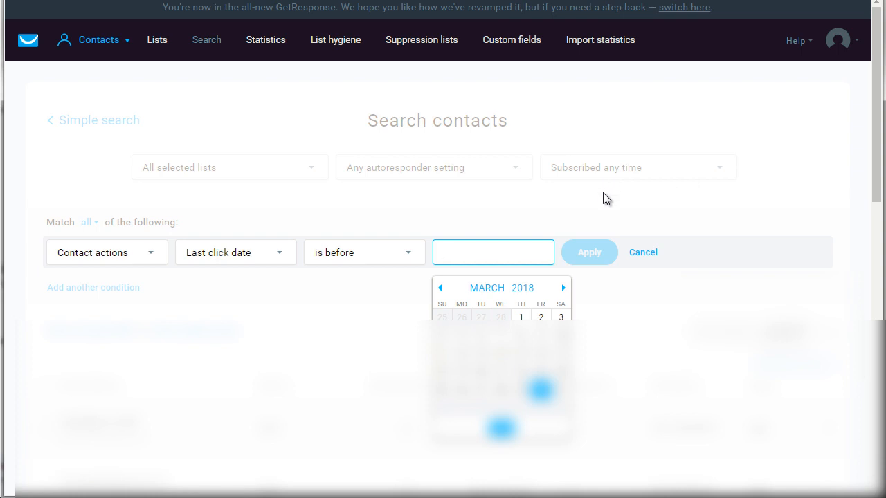
mouse_move(617, 204)
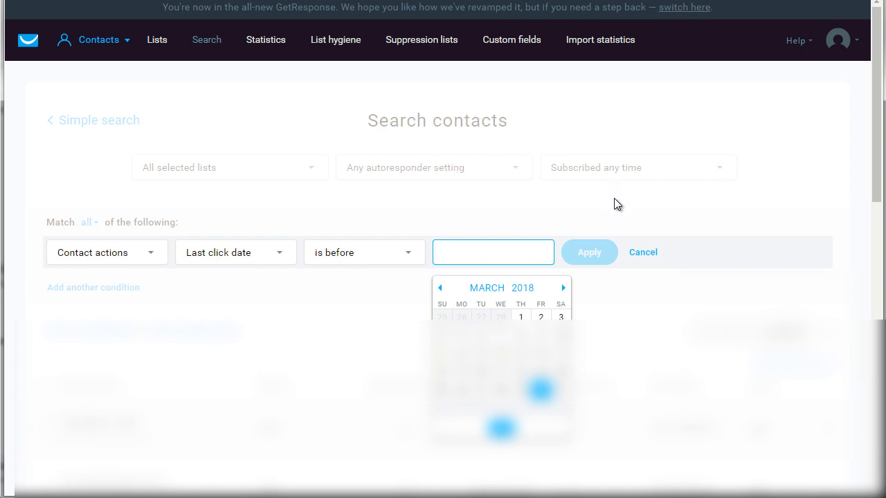
mouse_move(637, 202)
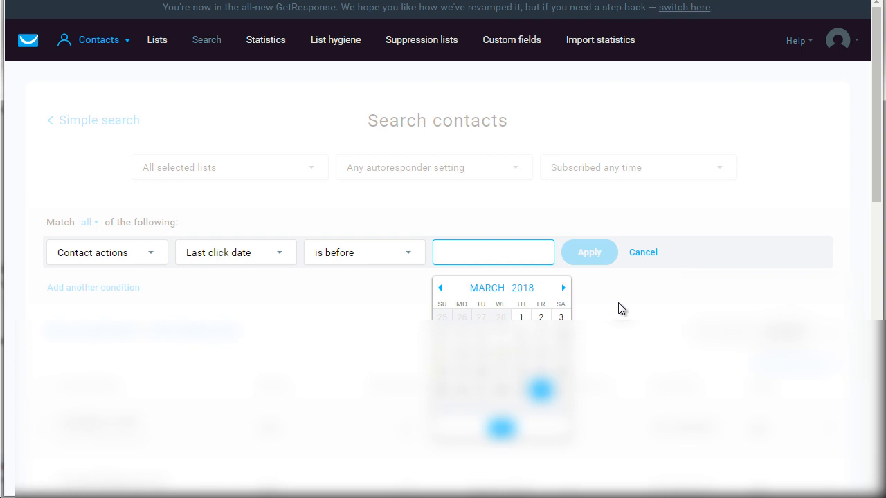
left_click(492, 251)
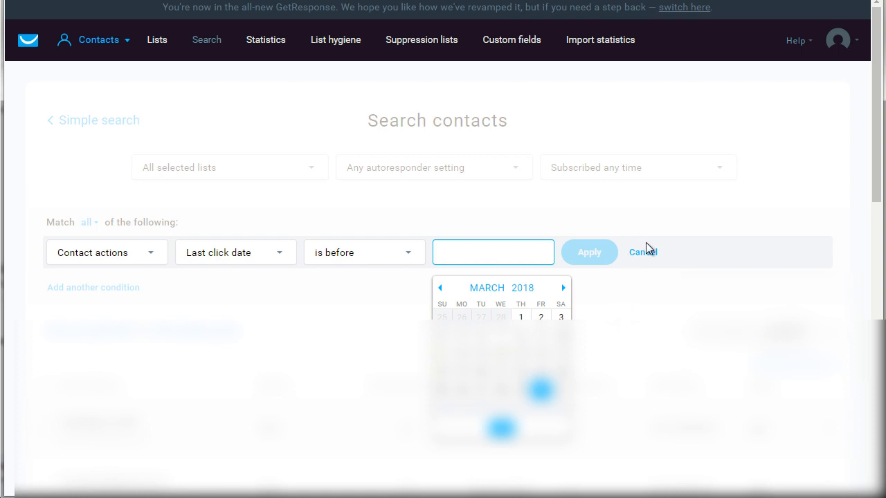
mouse_move(704, 200)
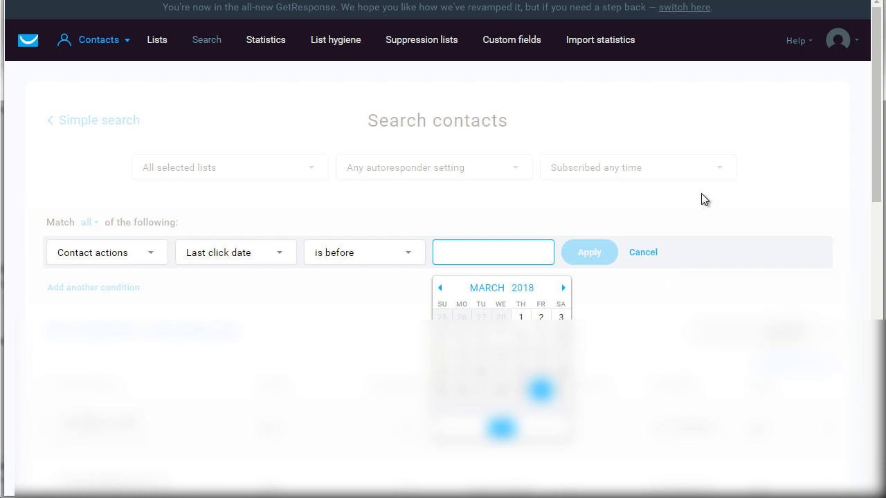
mouse_move(424, 251)
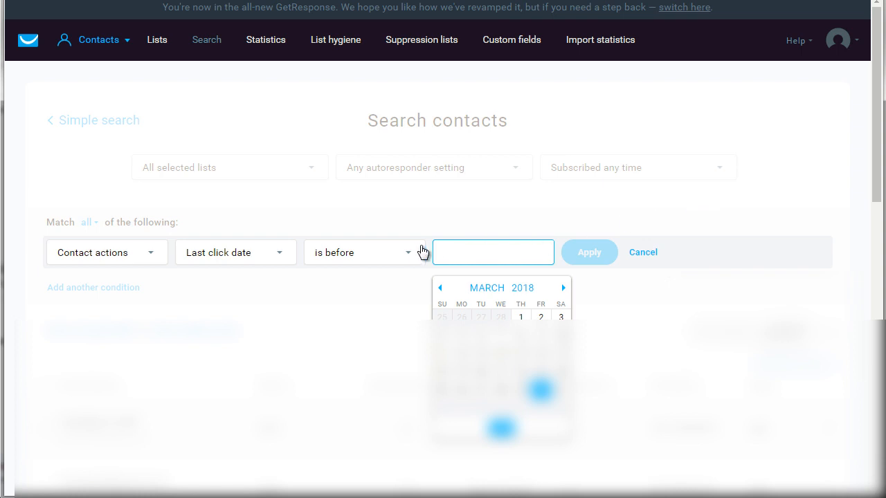
left_click(493, 252)
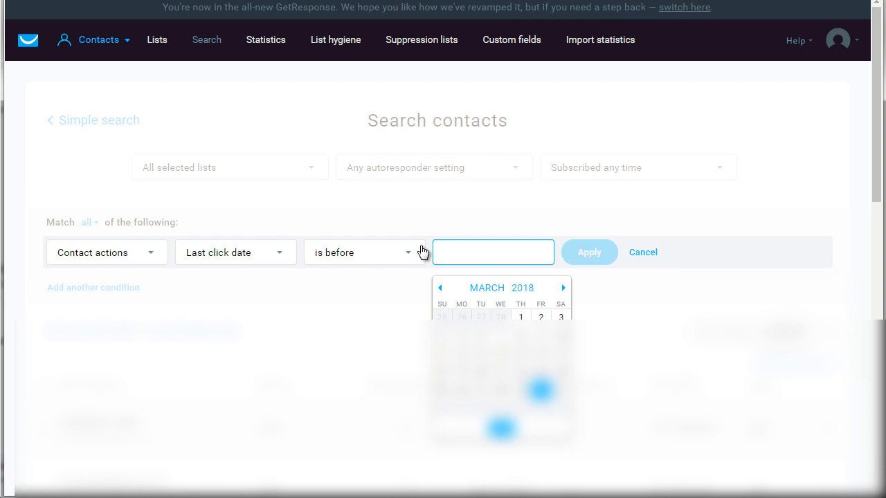
left_click(493, 252)
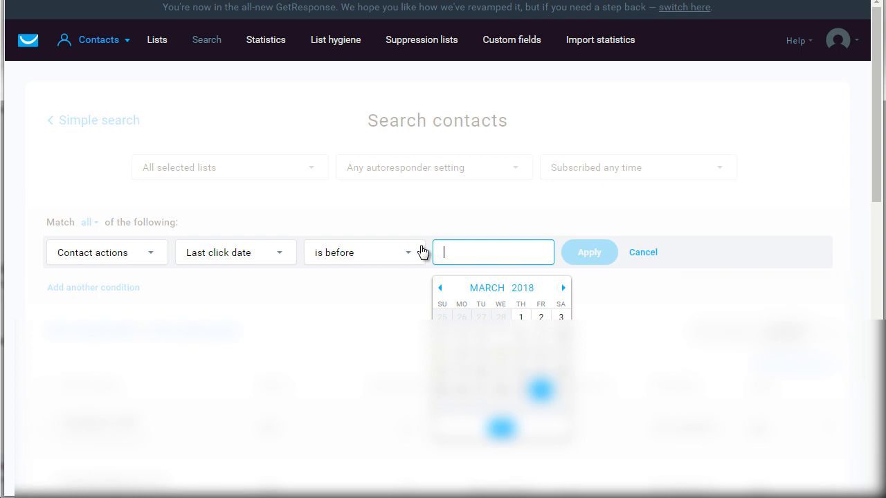
mouse_move(219, 266)
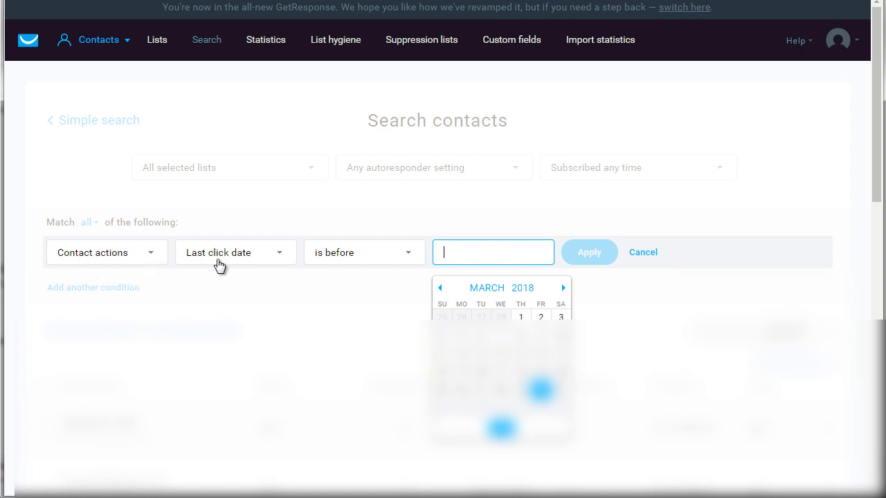
mouse_move(467, 294)
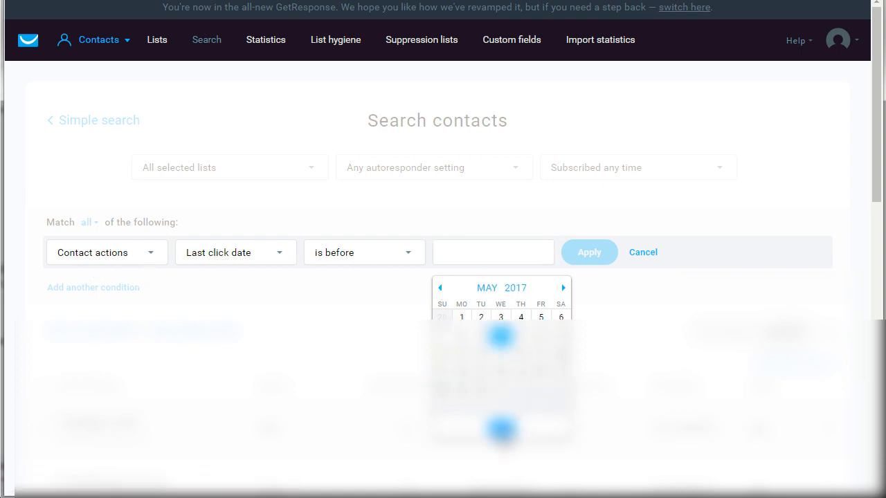
Pick 10 May 2017 so the condition's cutoff date reads 05/10/2017
left_click(501, 337)
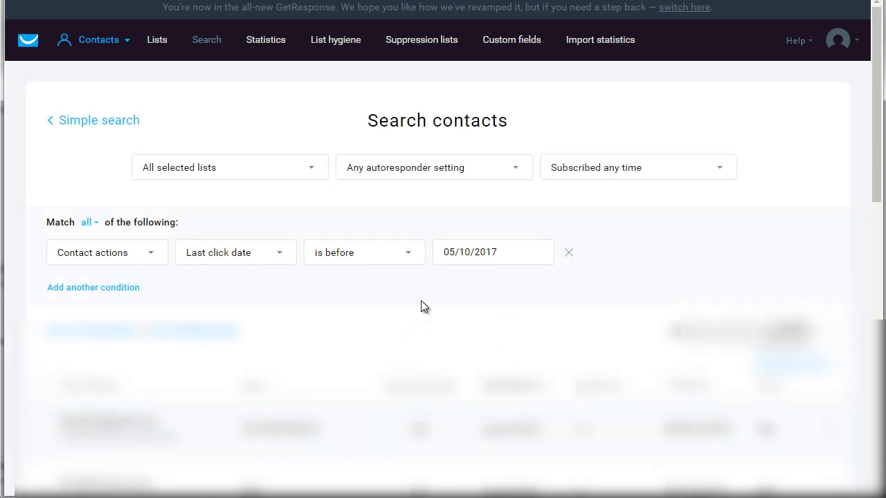
mouse_move(471, 315)
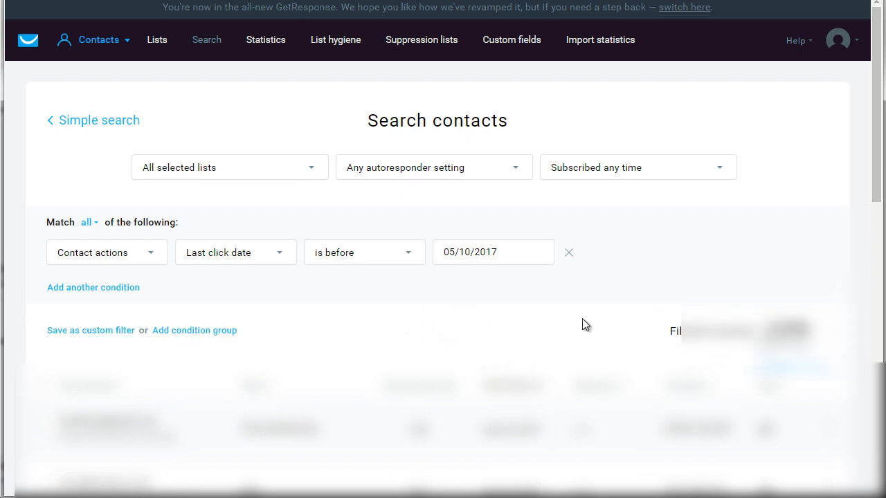
mouse_move(475, 328)
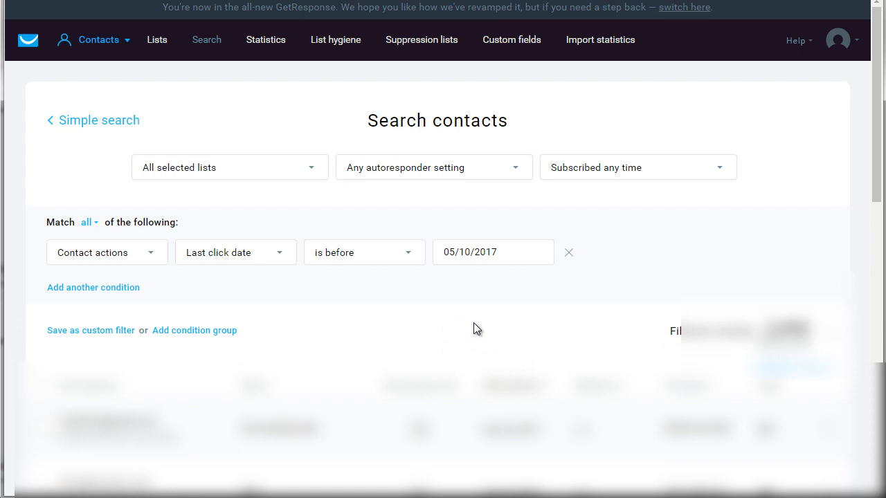
mouse_move(122, 330)
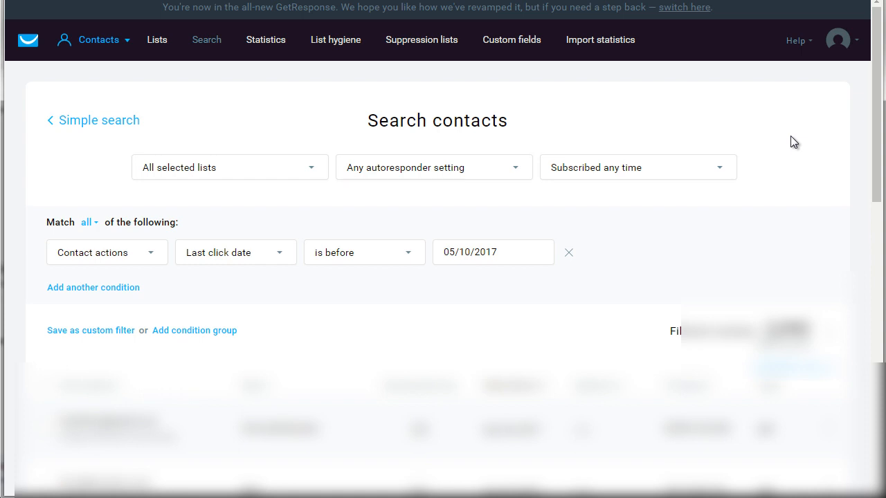
mouse_move(757, 149)
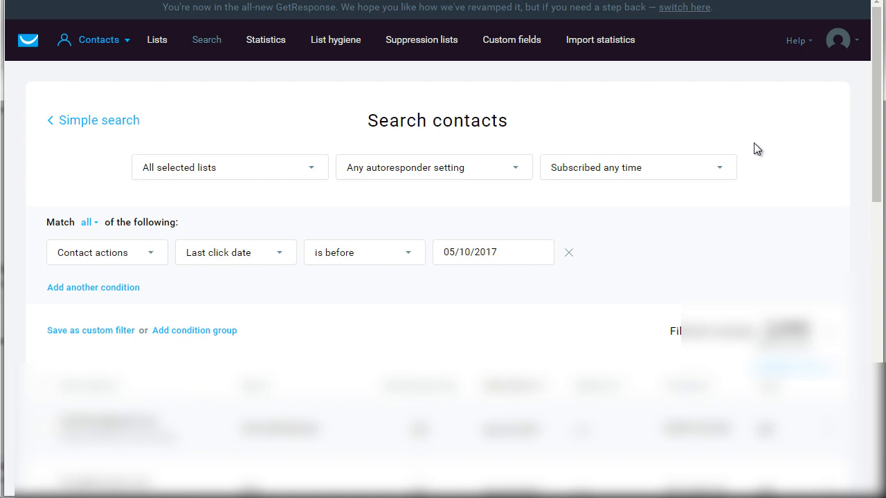